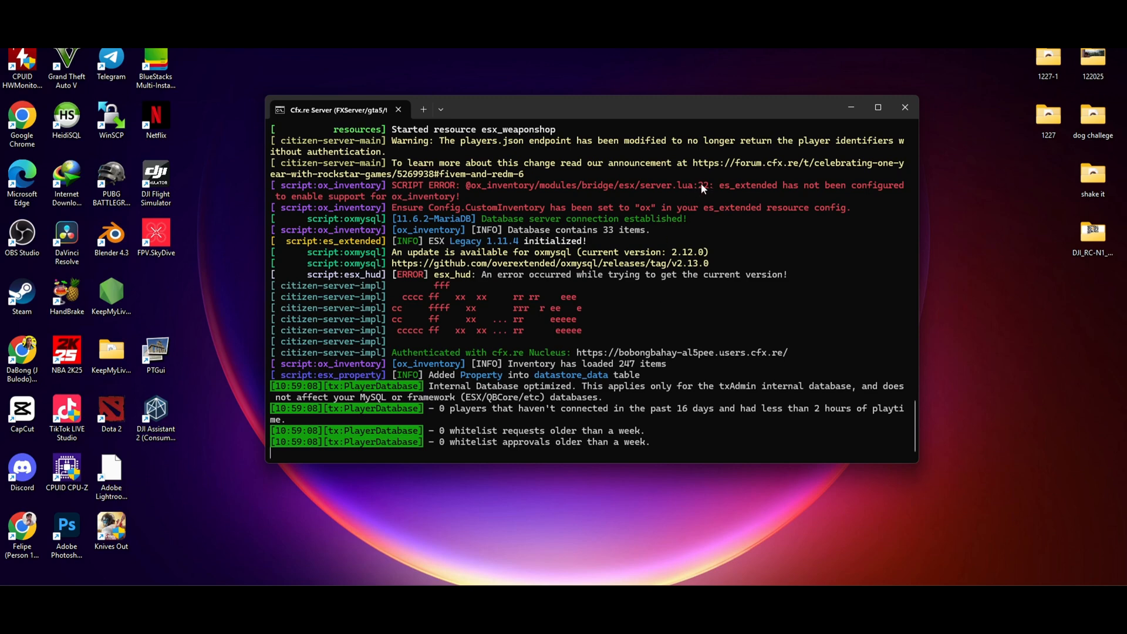
pyautogui.moveTo(800, 199)
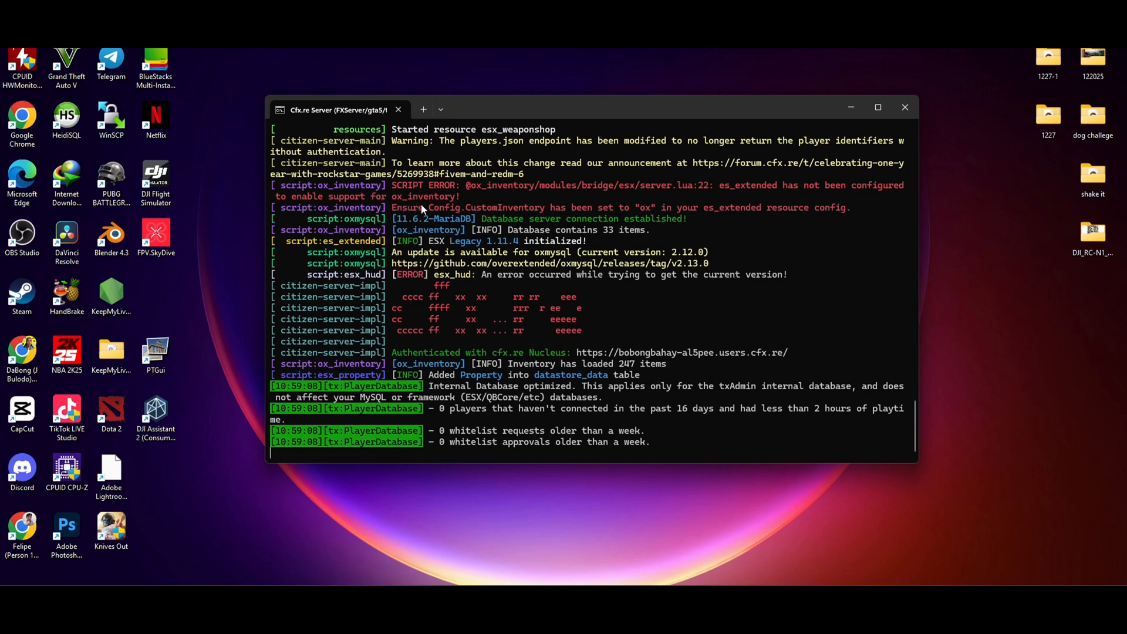
pyautogui.moveTo(796, 464)
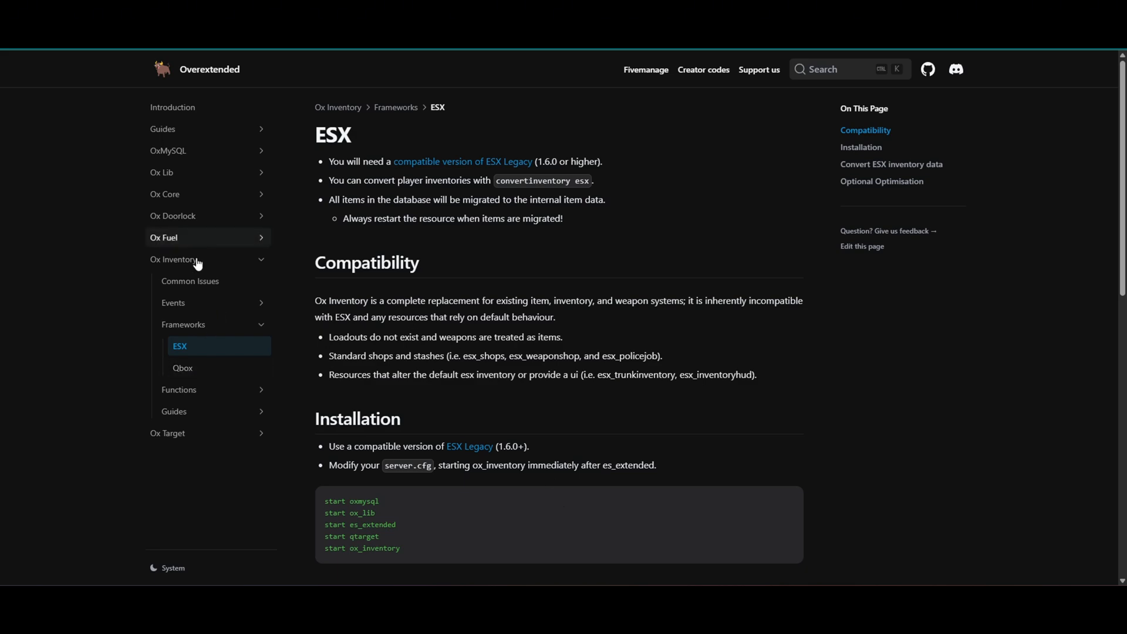
# Review Ox Inventory's ESX framework docs and follow the ESX Legacy link to esx-framework/esx_core.
pyautogui.click(174, 259)
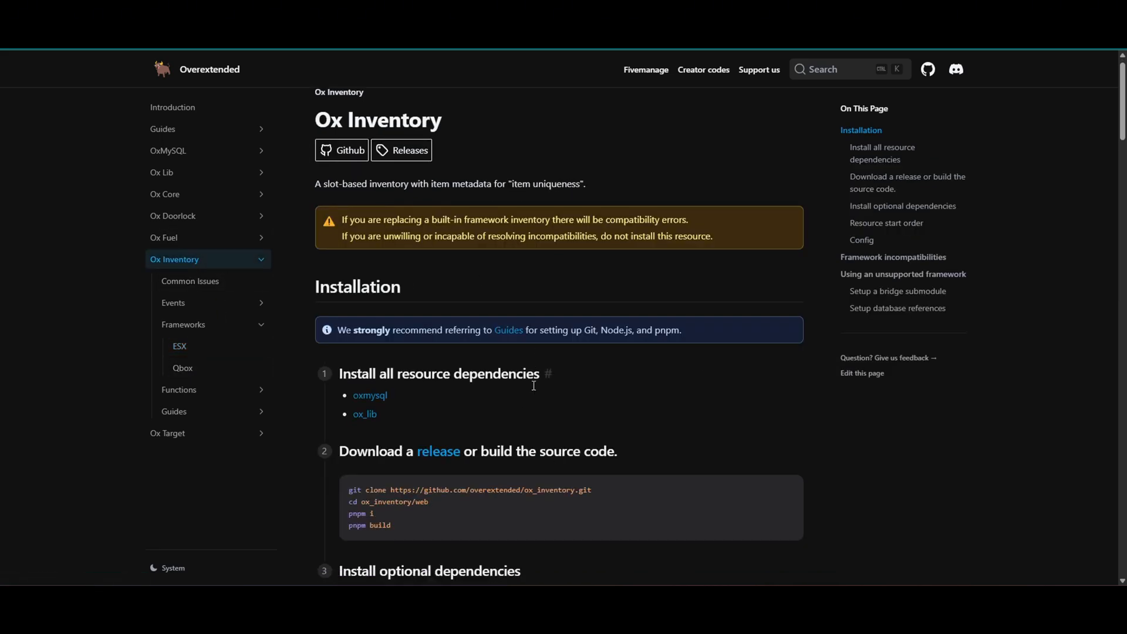
pyautogui.scroll(-3)
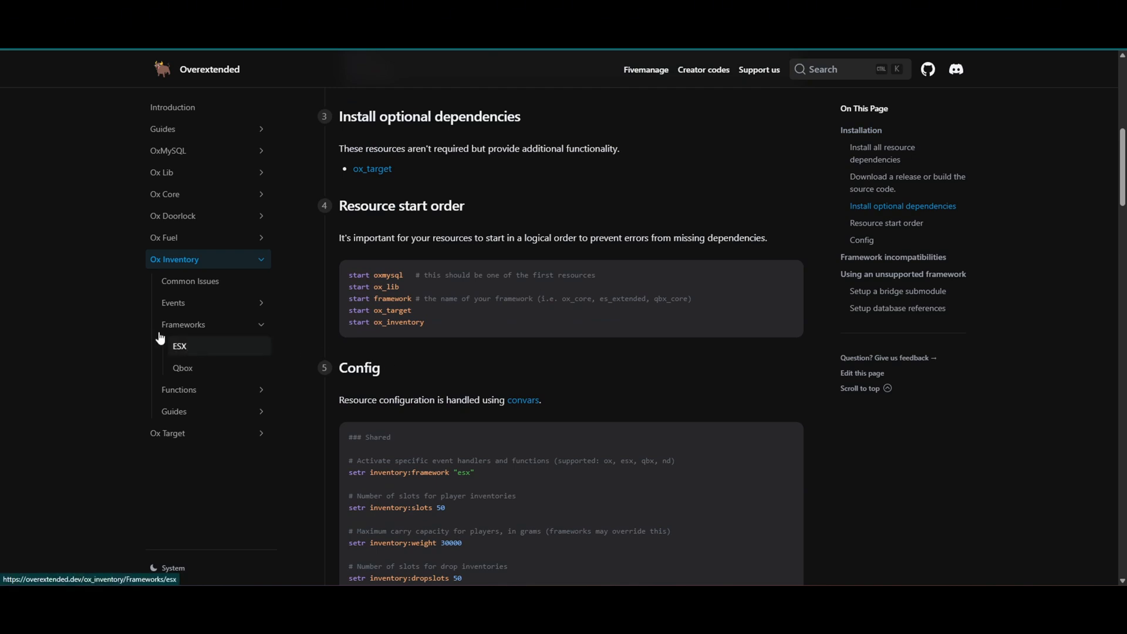
pyautogui.click(179, 346)
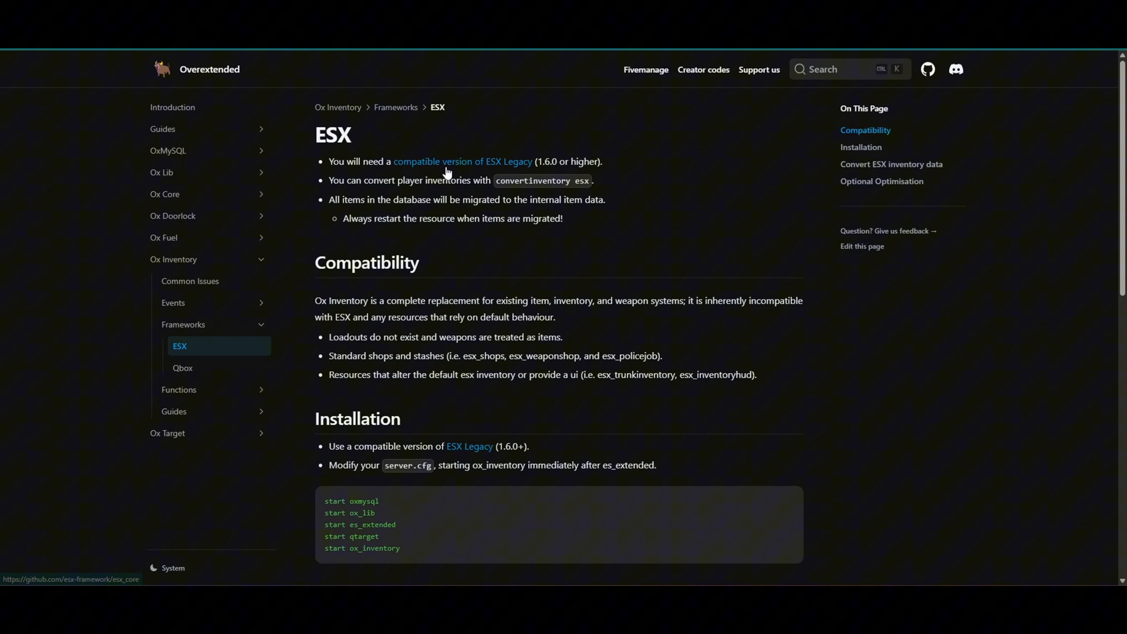
pyautogui.moveTo(512, 176)
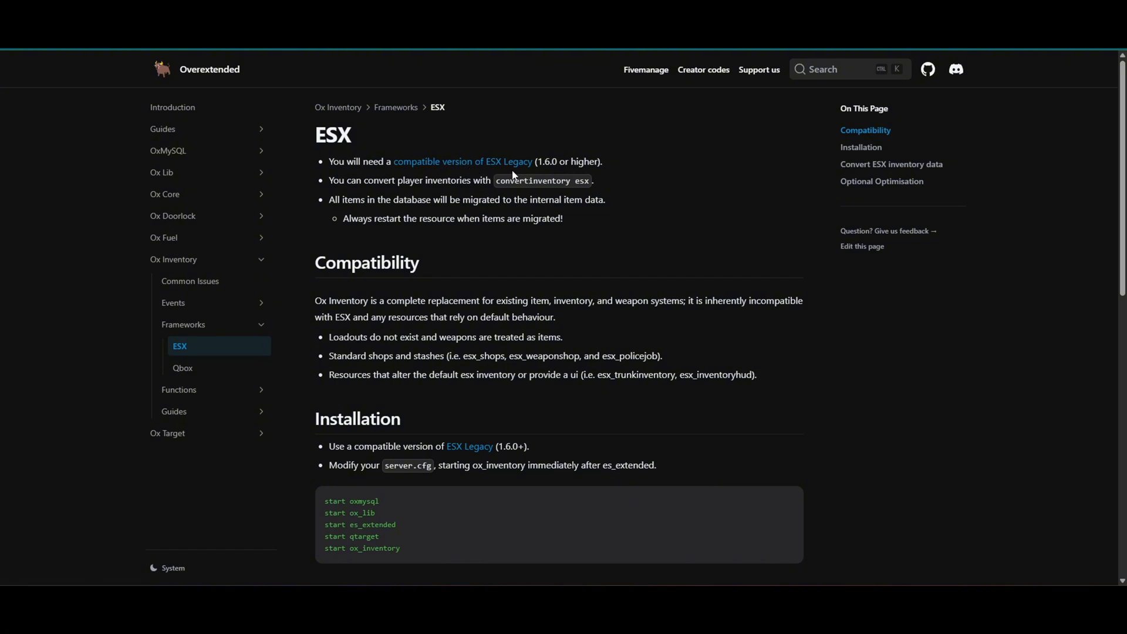
pyautogui.moveTo(537, 175)
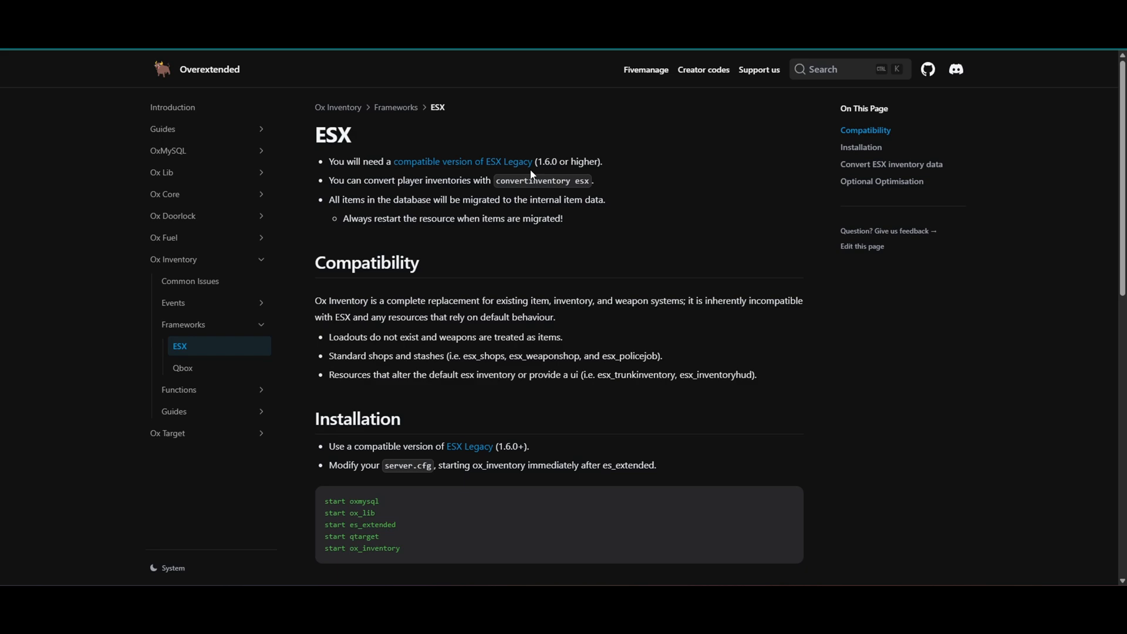
pyautogui.moveTo(531, 372)
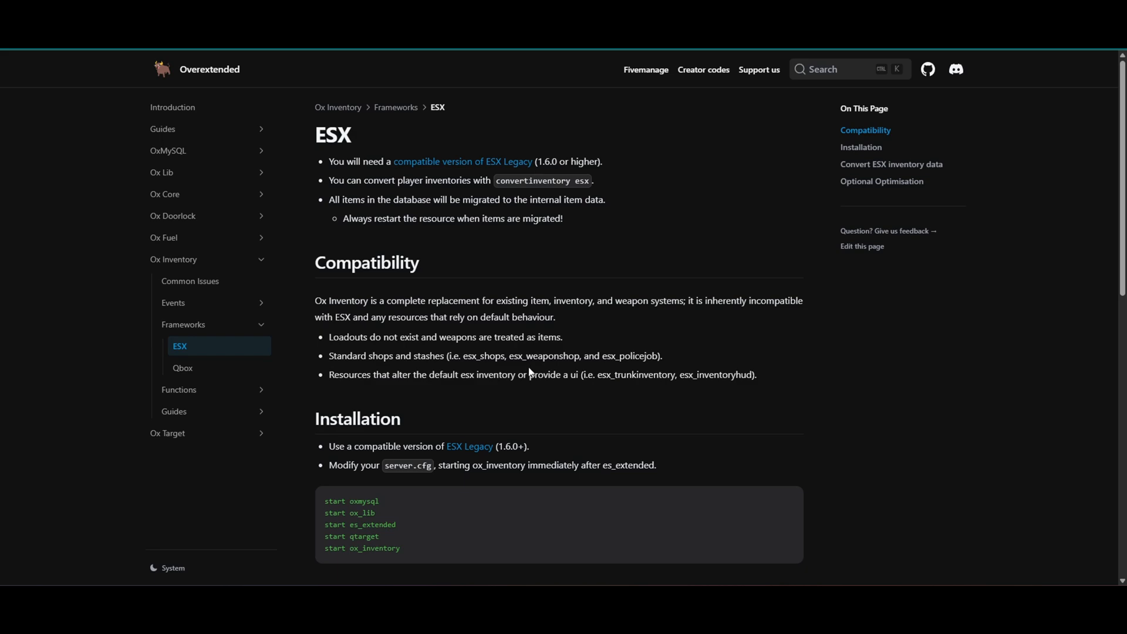
pyautogui.scroll(-3)
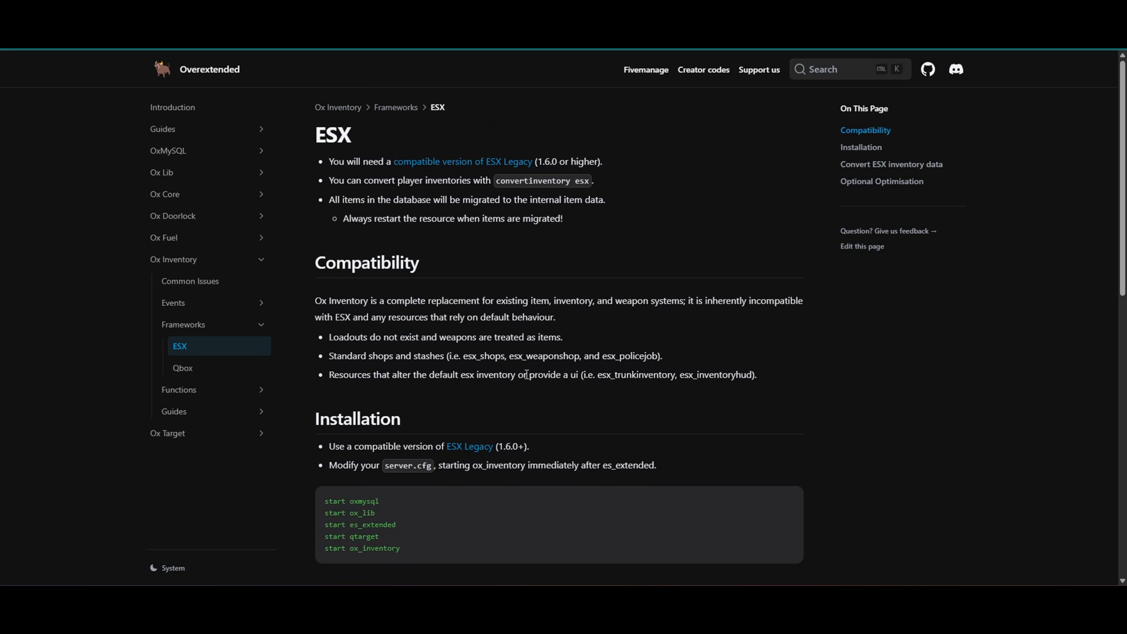
pyautogui.scroll(-3)
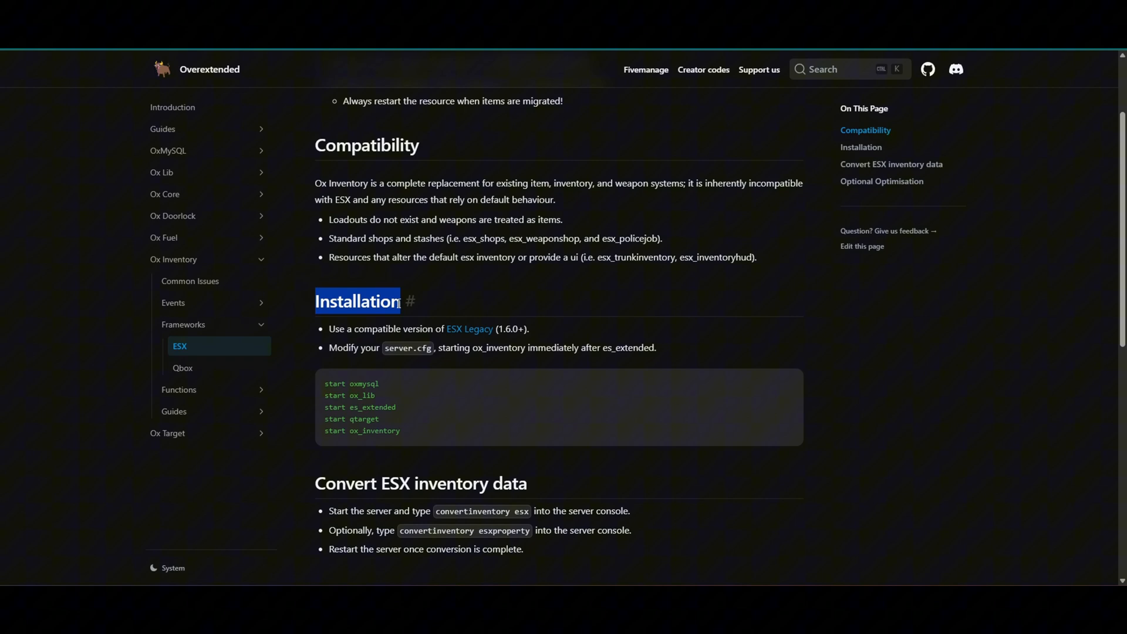
pyautogui.moveTo(438, 329)
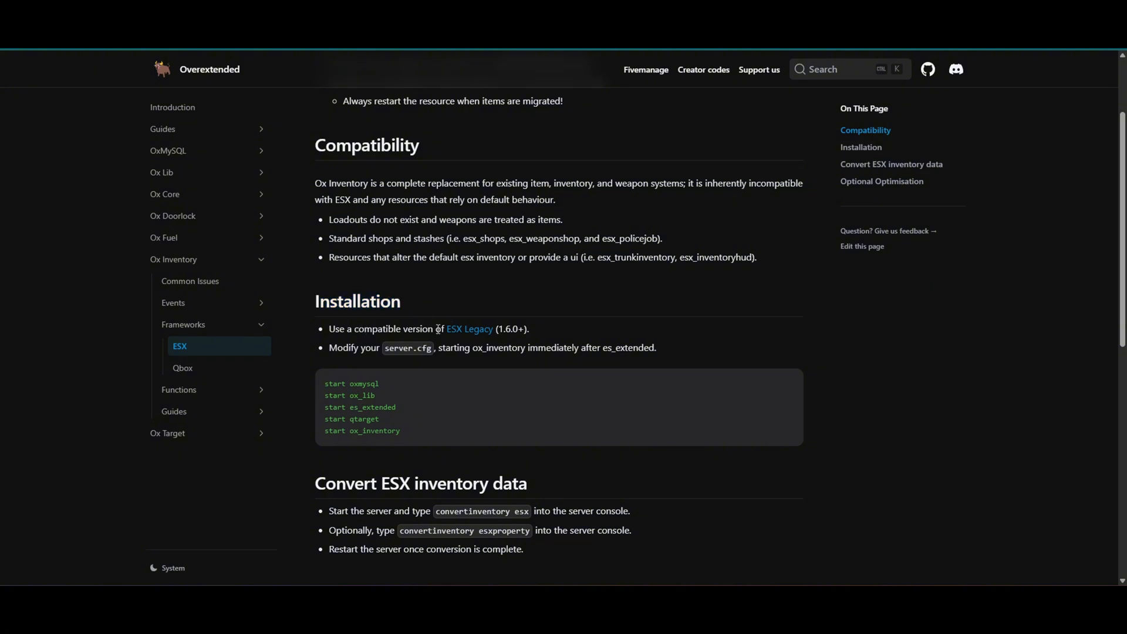
pyautogui.moveTo(468, 333)
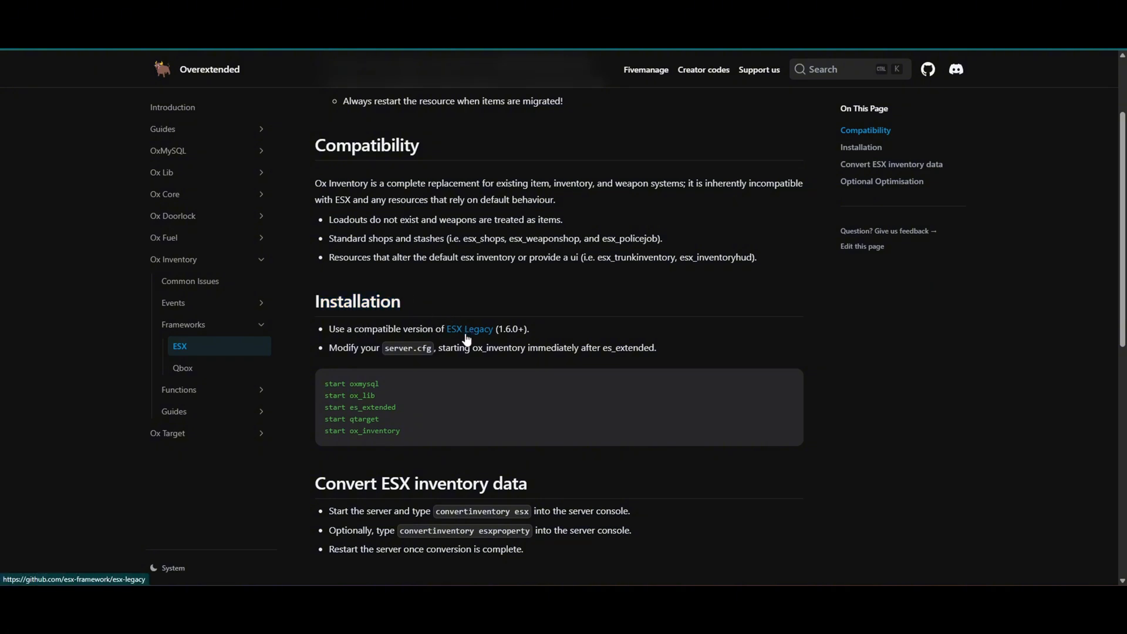
pyautogui.click(470, 329)
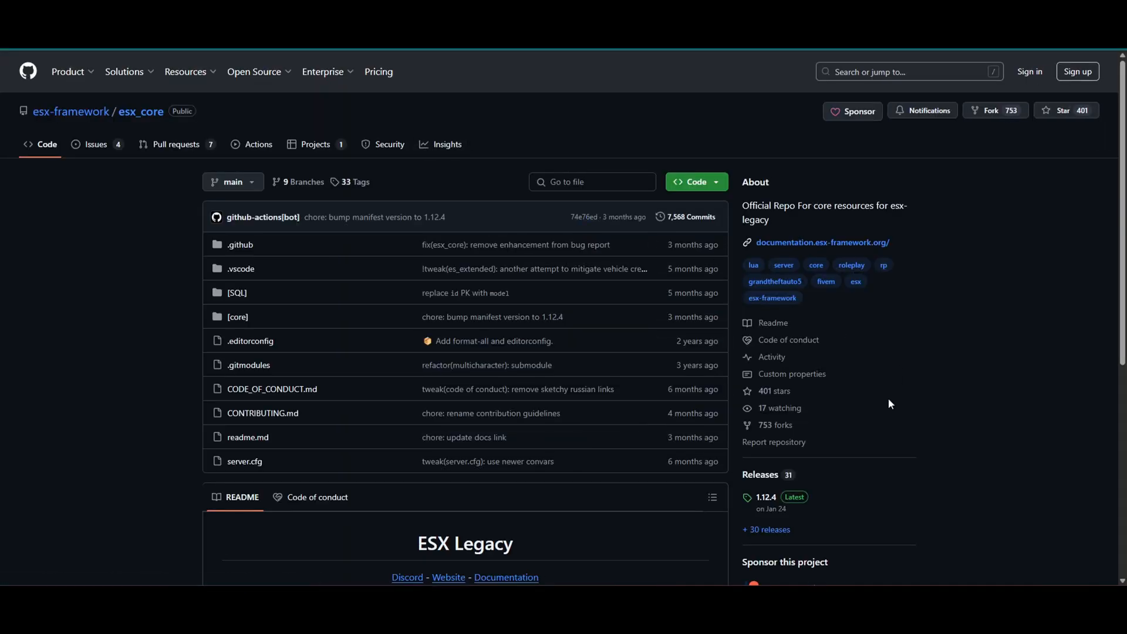
# Download esx_core.zip from the assets of the latest esx_core 1.12.4 release.
pyautogui.scroll(-3)
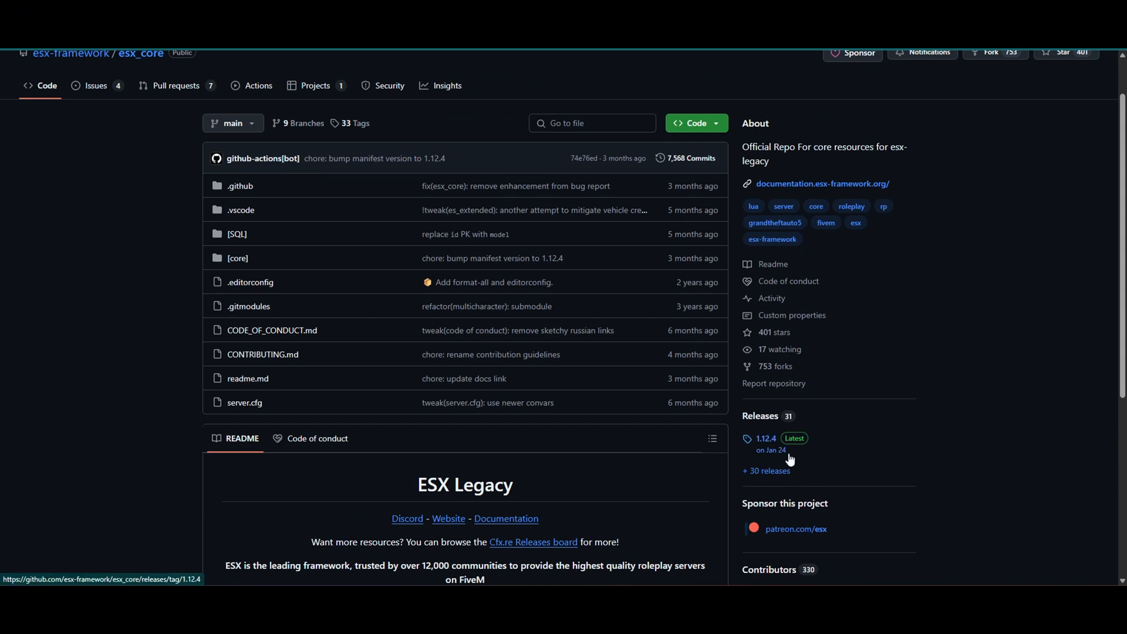
pyautogui.click(766, 438)
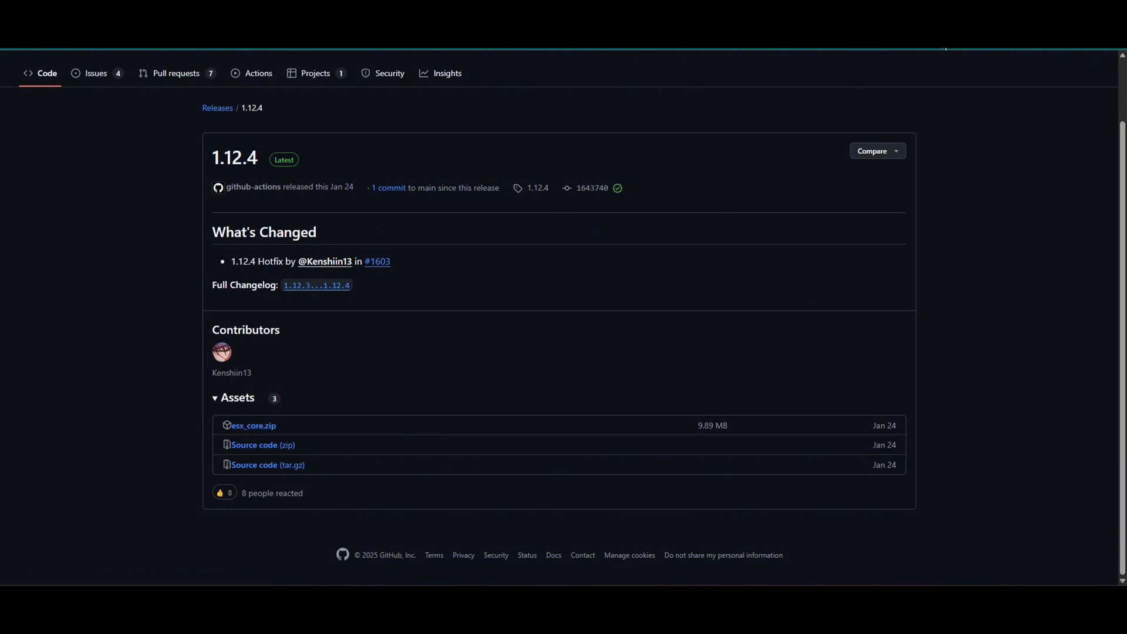
pyautogui.moveTo(247, 435)
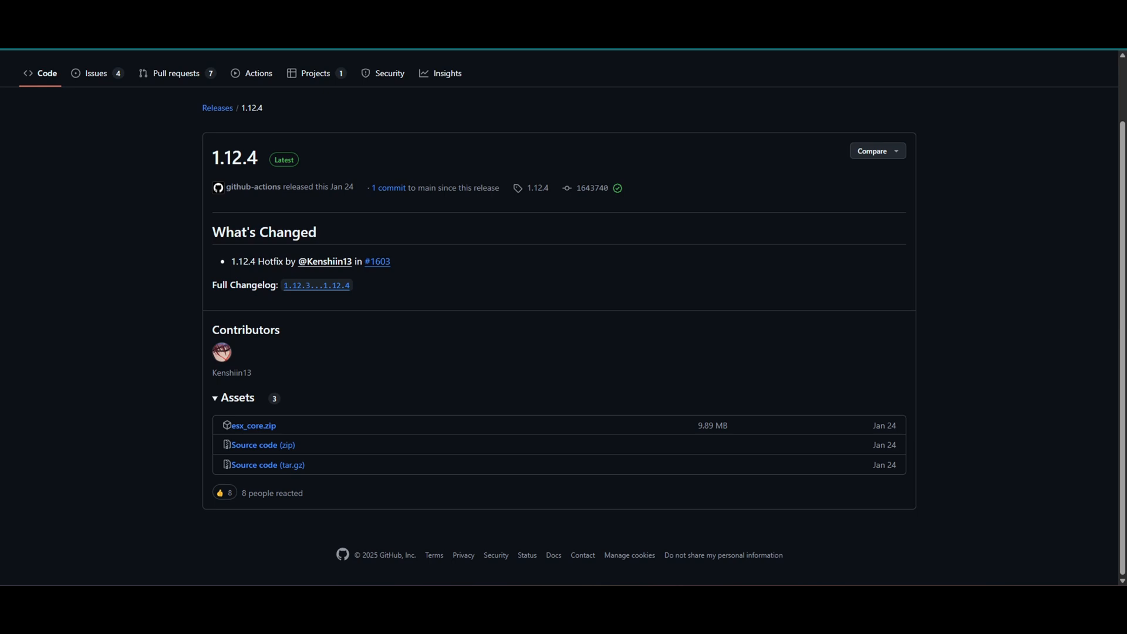
pyautogui.click(254, 425)
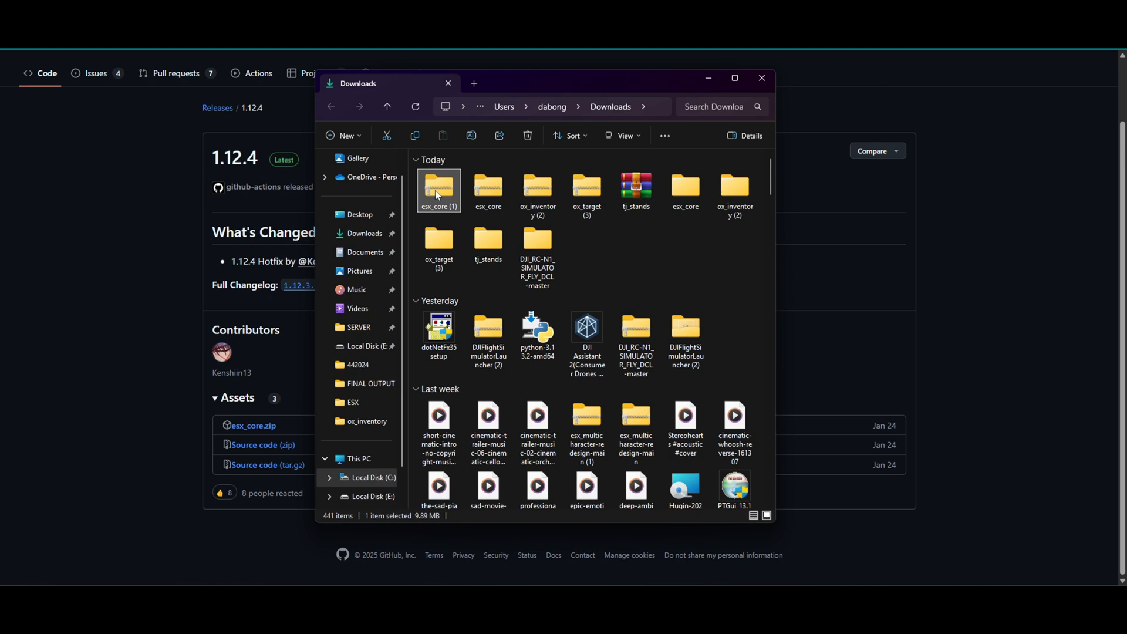
pyautogui.moveTo(439, 190)
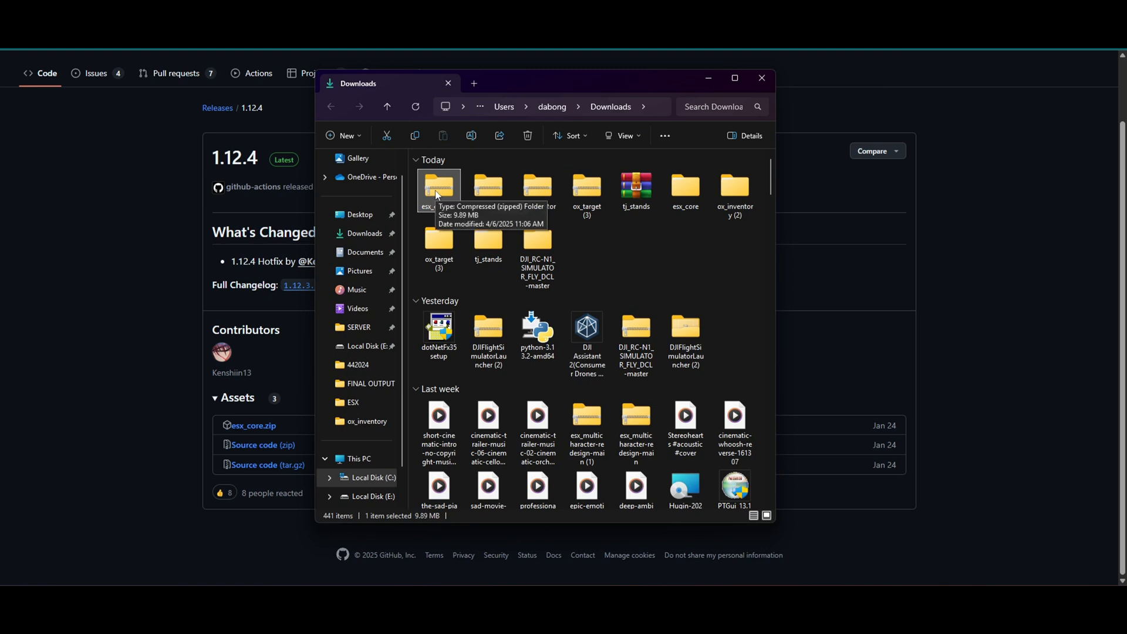
# Extract esx_core (1).zip in Downloads and open the extracted esx_core folder.
pyautogui.rightClick(438, 189)
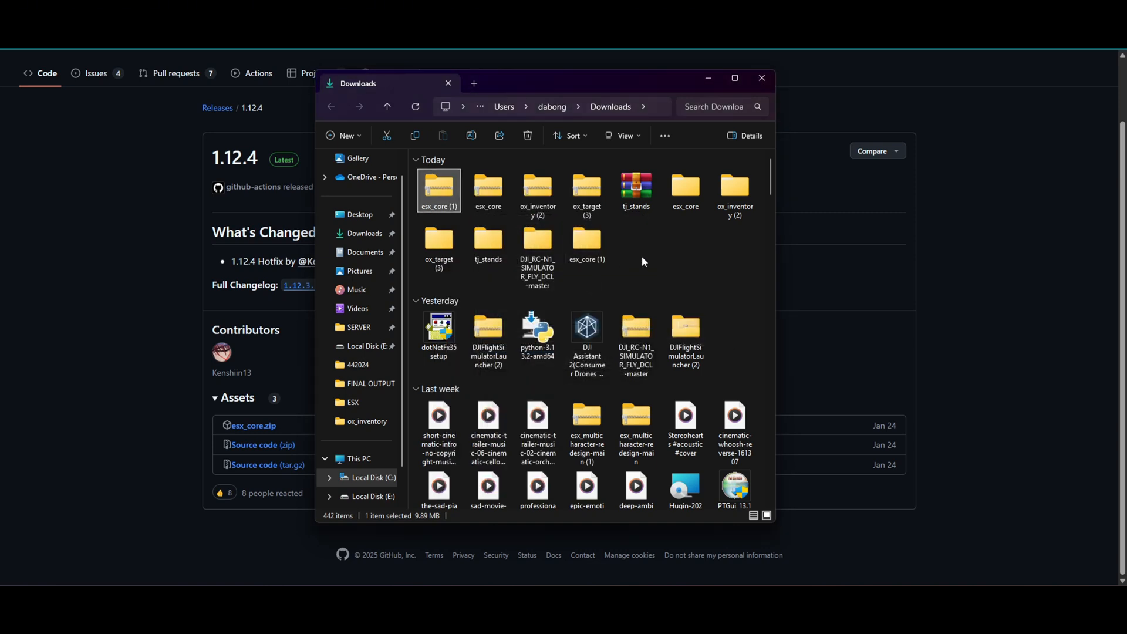
pyautogui.doubleClick(439, 187)
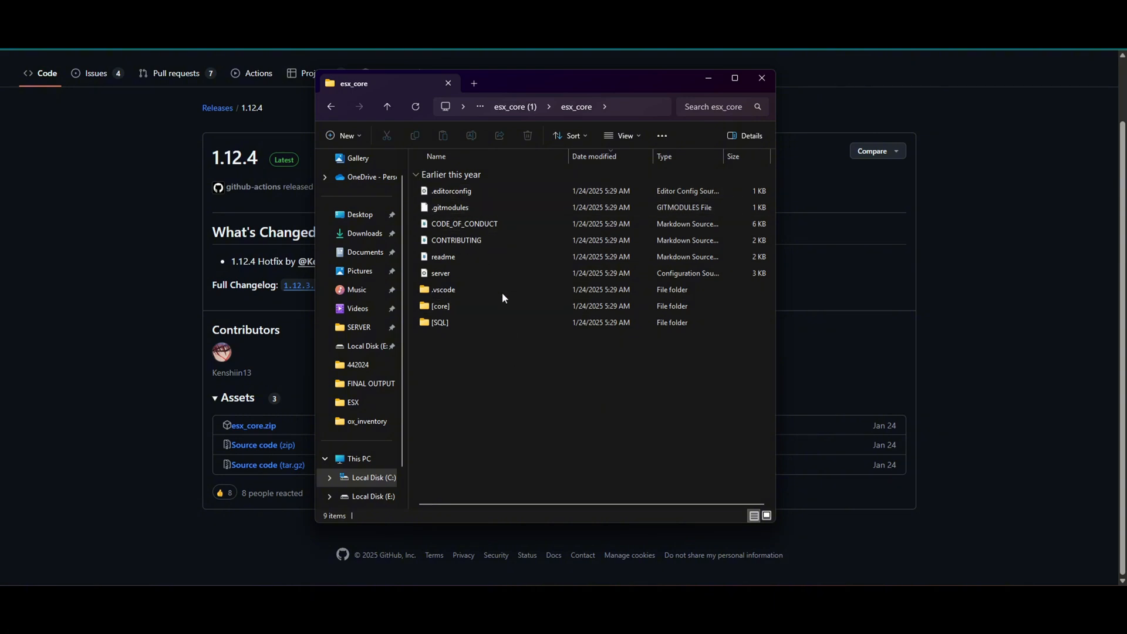
pyautogui.moveTo(614, 585)
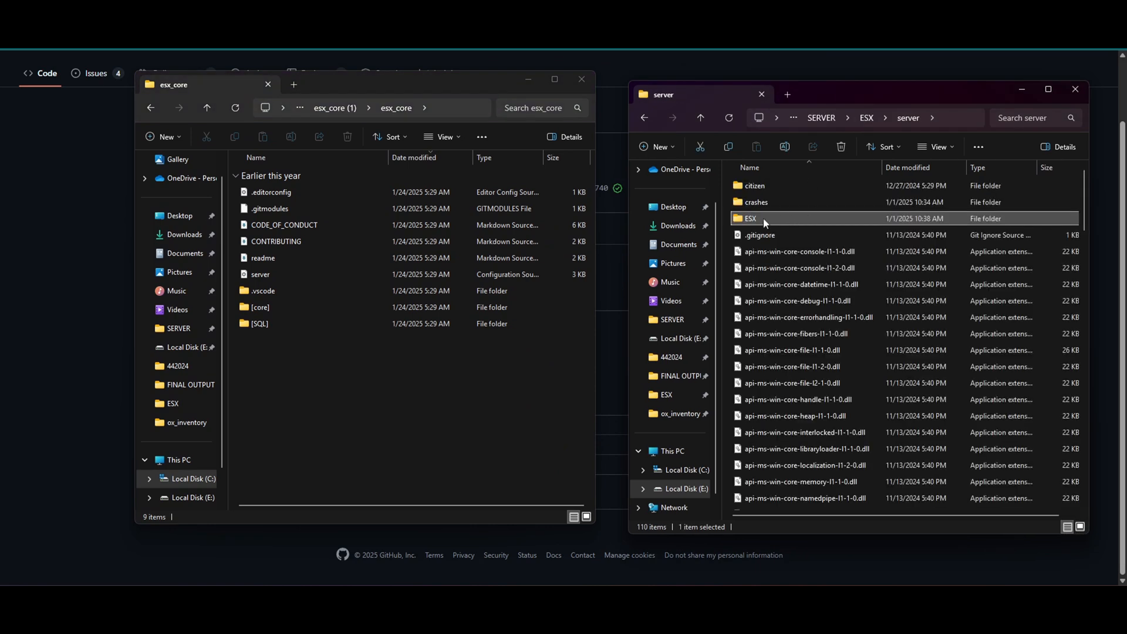
# Paste the new [core] folder into server\ESX\resources, replacing the existing [core].
pyautogui.doubleClick(750, 218)
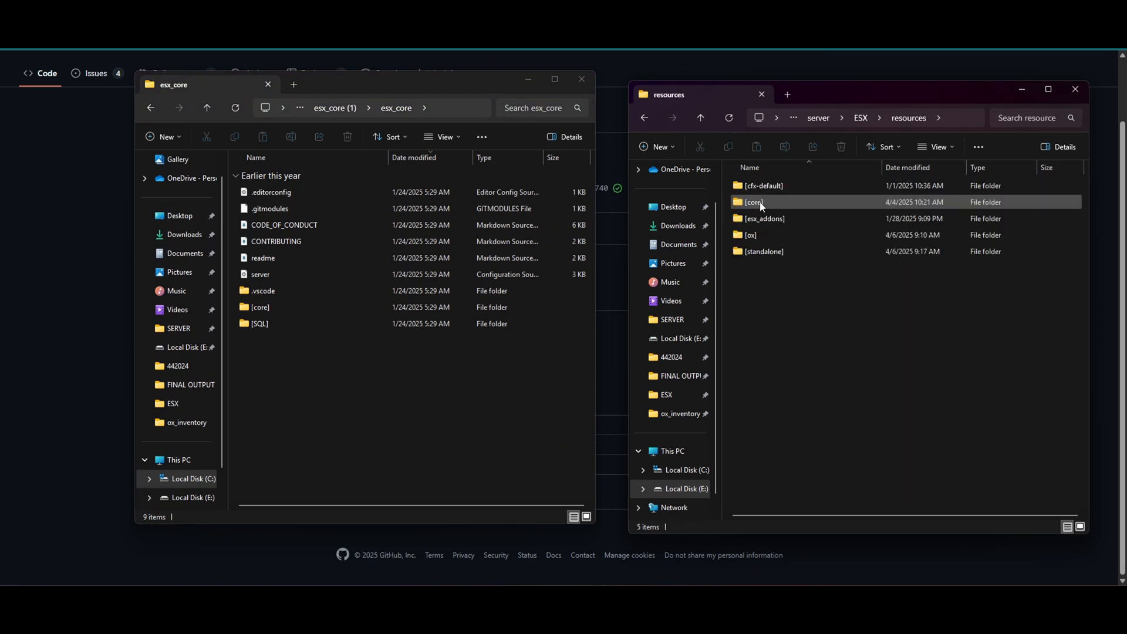
pyautogui.click(750, 234)
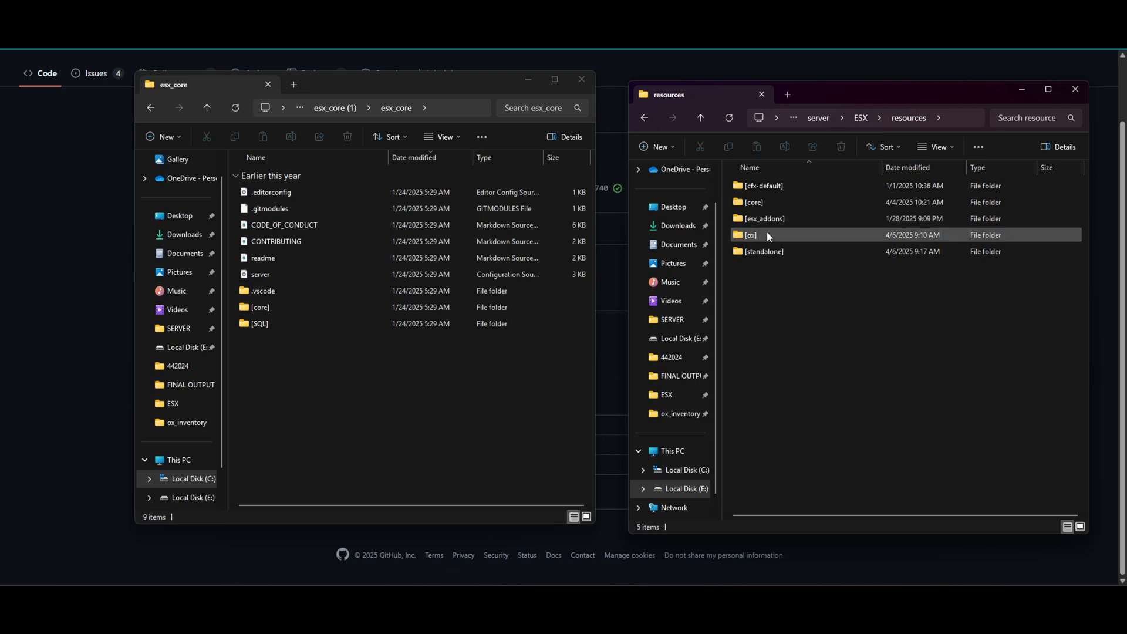
pyautogui.click(763, 250)
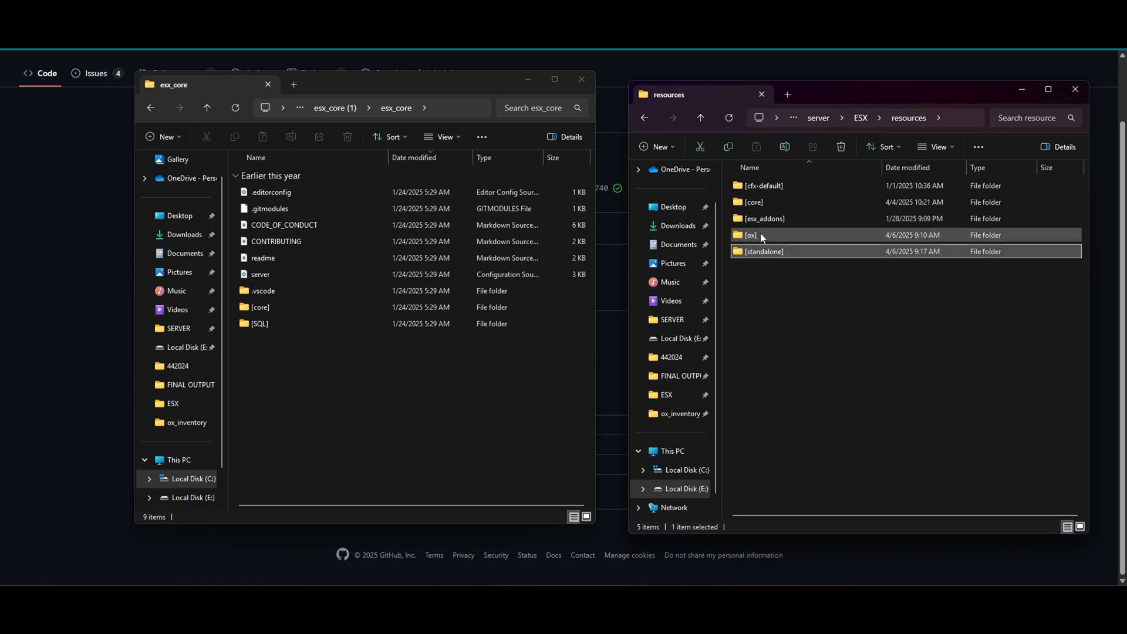
pyautogui.click(753, 202)
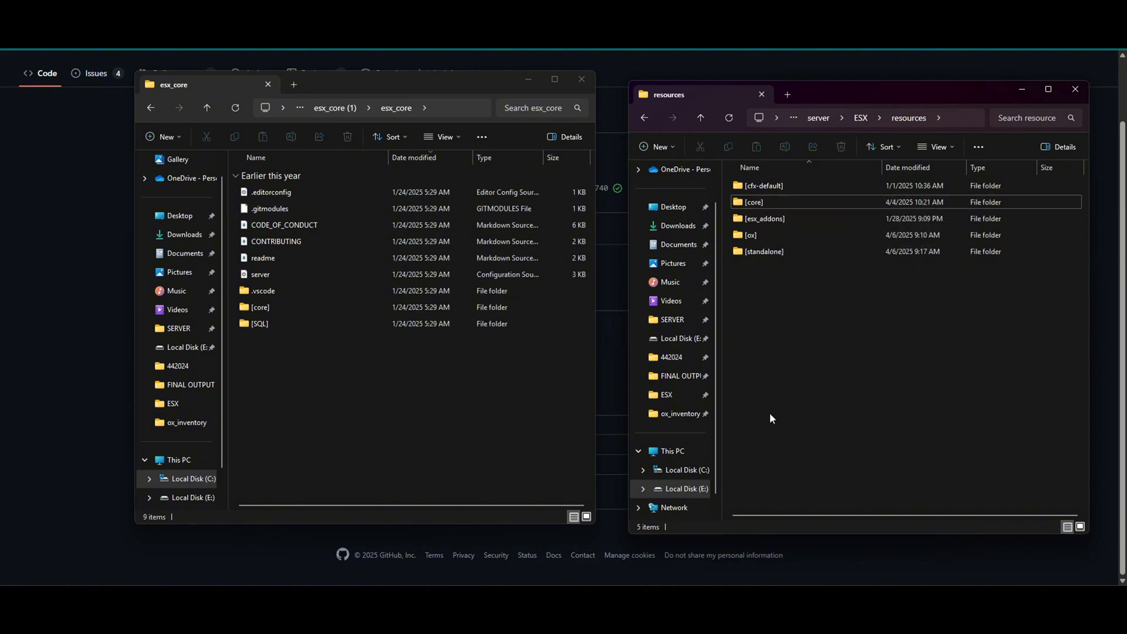
pyautogui.rightClick(753, 201)
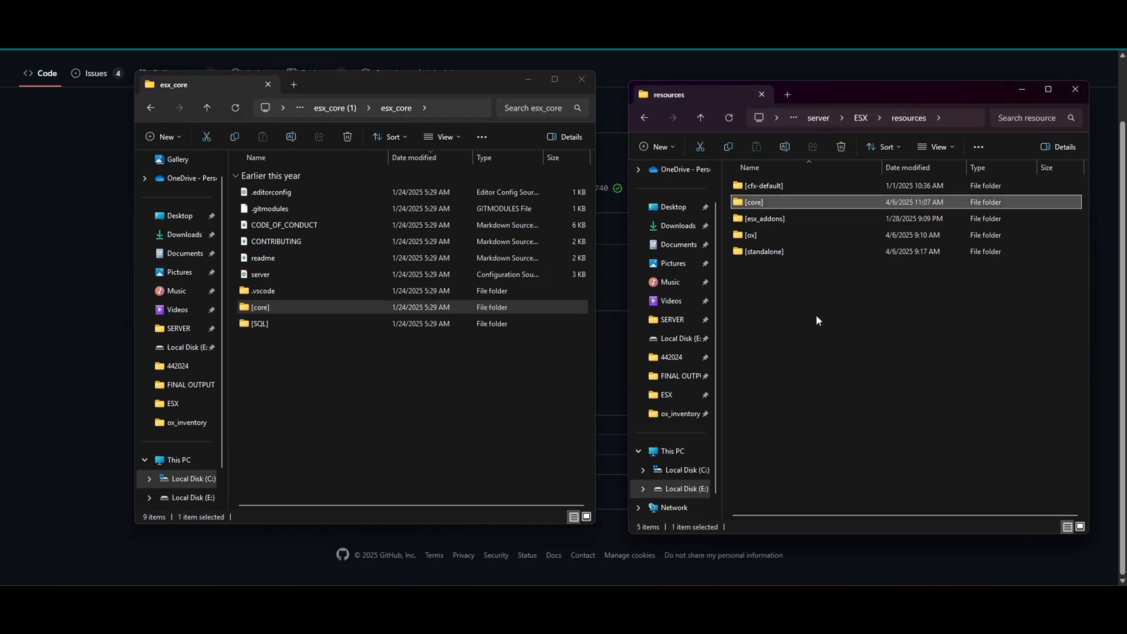
# Check the replaced [core] folder, then open the SERVER folder to relaunch the server.
pyautogui.doubleClick(753, 202)
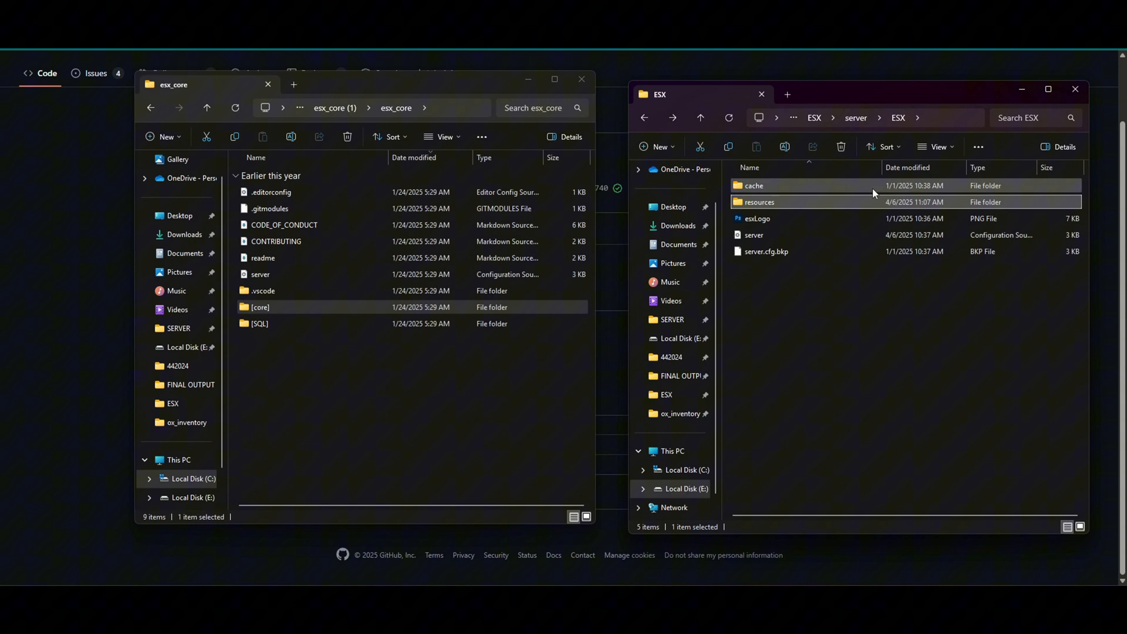
pyautogui.click(643, 118)
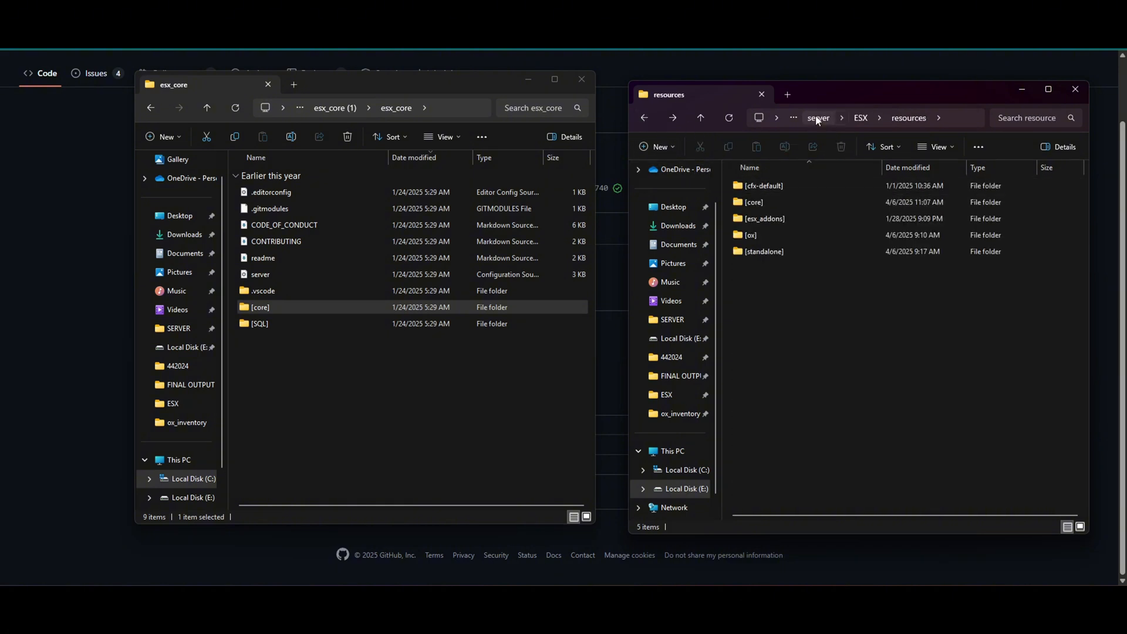
pyautogui.click(818, 118)
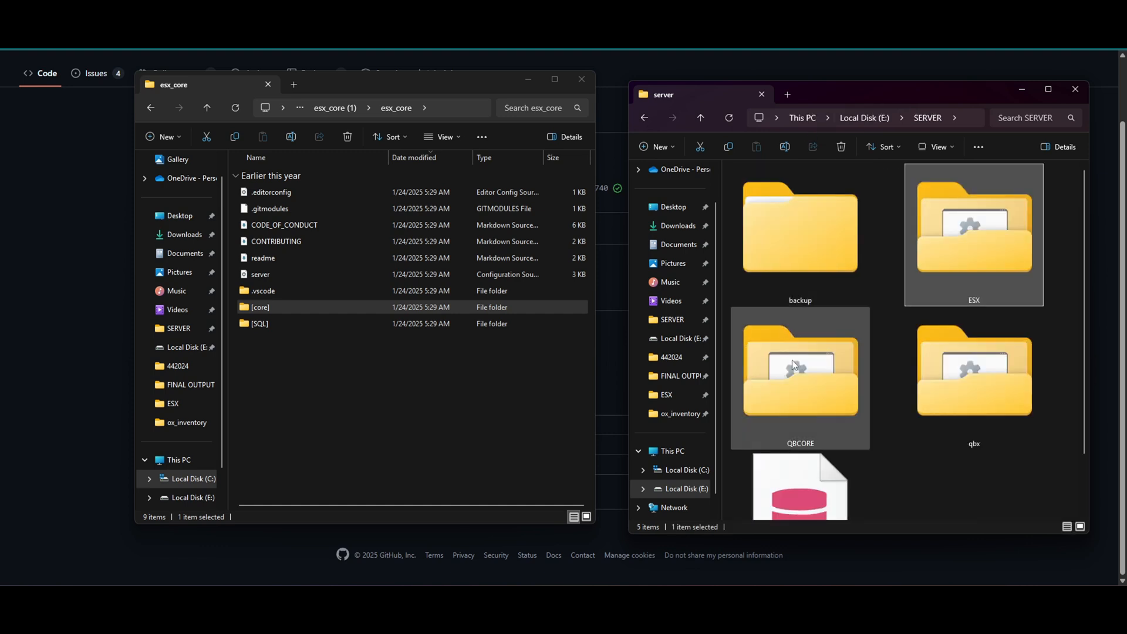
pyautogui.doubleClick(973, 234)
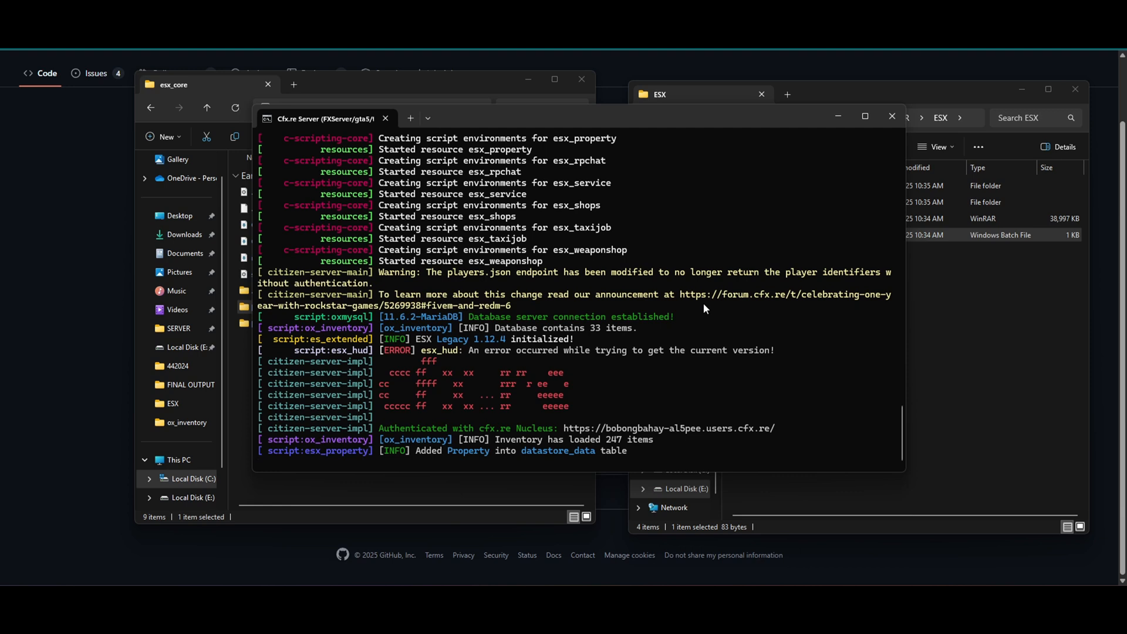
pyautogui.moveTo(797, 450)
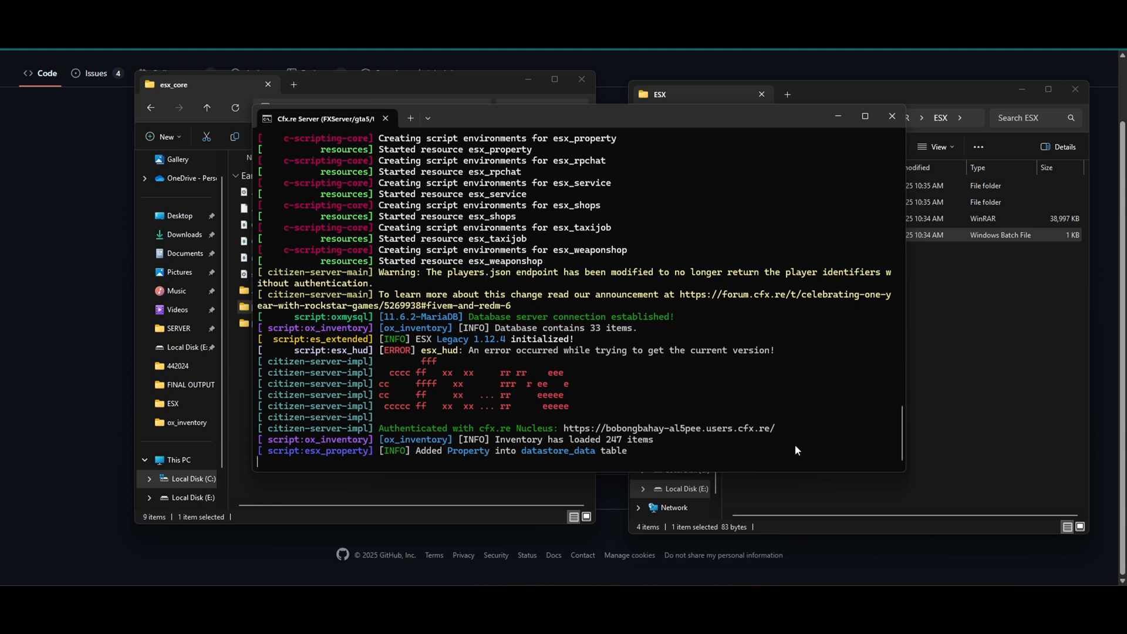